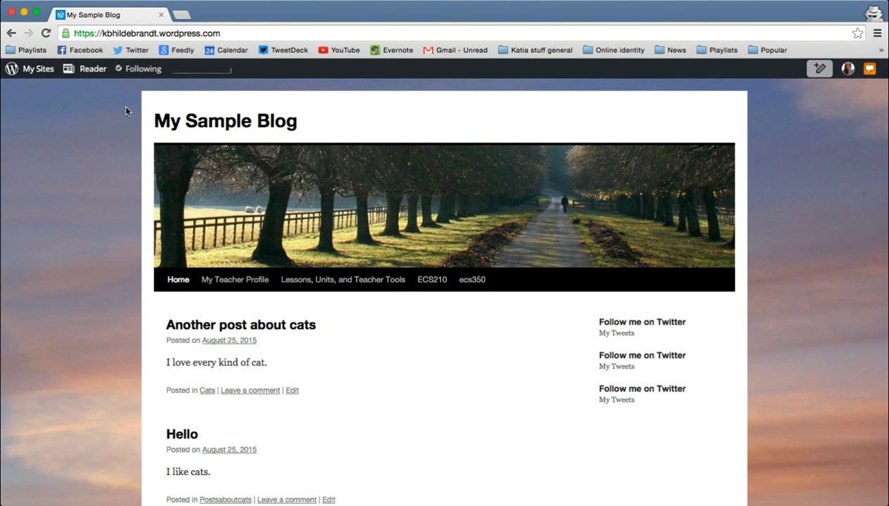
{"action": "mouse_move", "coordinate": [148, 109]}
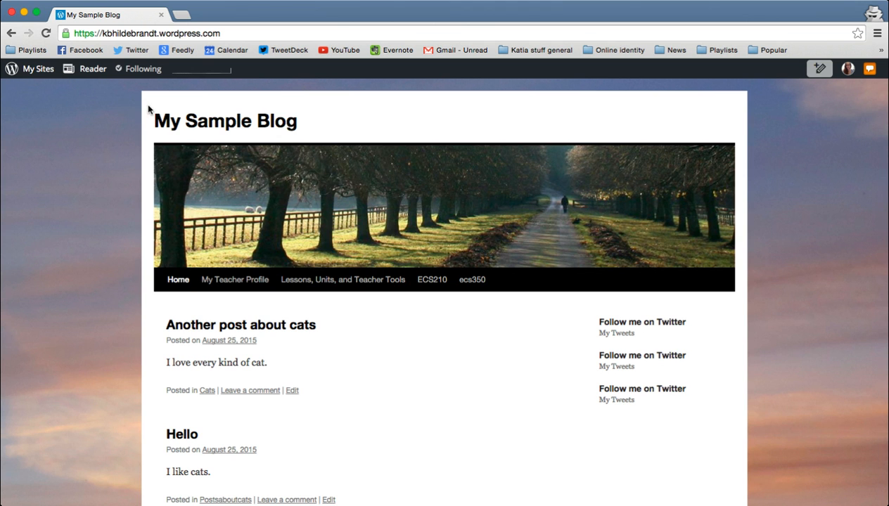
{"action": "mouse_move", "coordinate": [220, 178]}
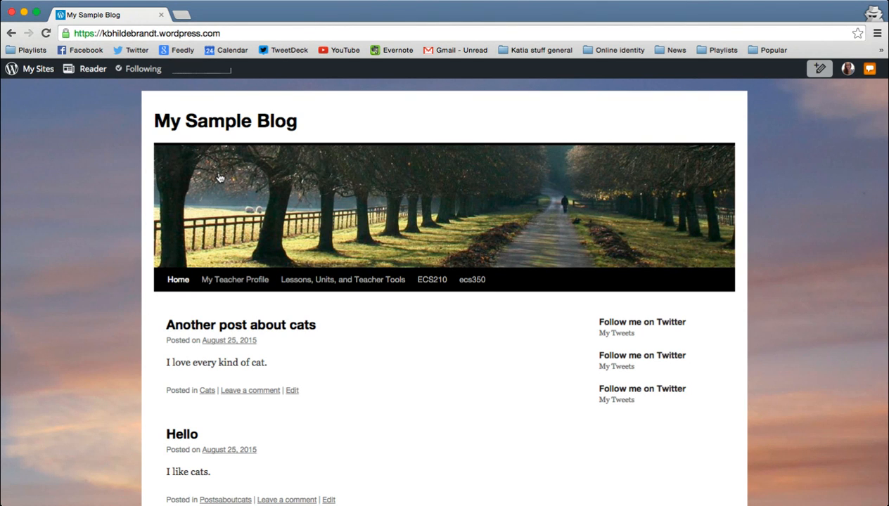
{"action": "mouse_move", "coordinate": [221, 257]}
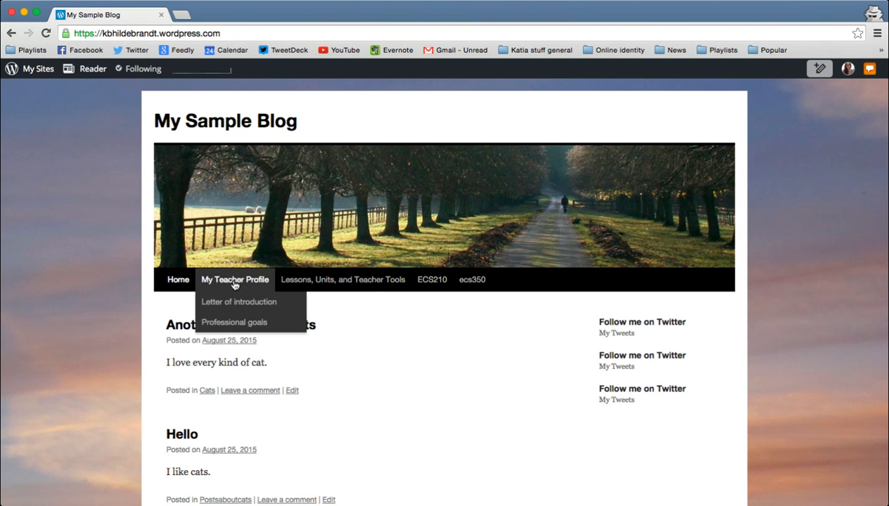
Open the password-protected My Teacher Profile page from the top menu
{"action": "left_click", "coordinate": [234, 279]}
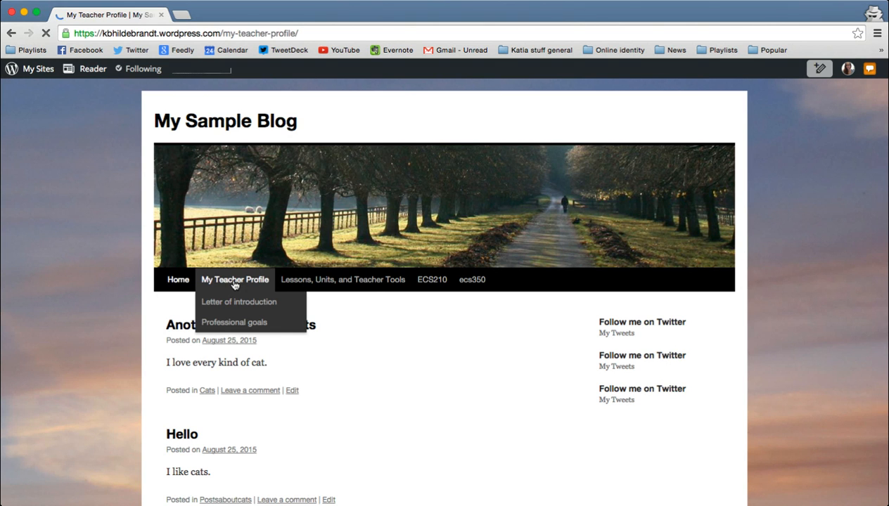
{"action": "left_click", "coordinate": [234, 279]}
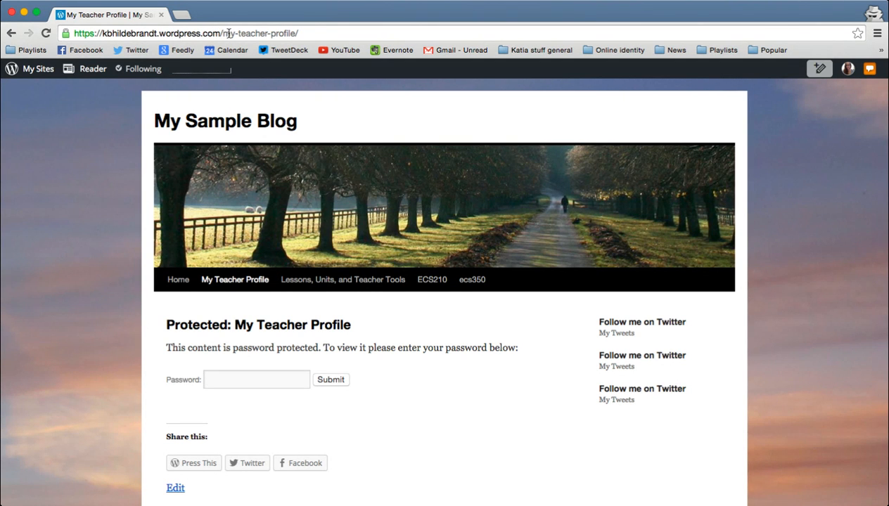
{"action": "mouse_move", "coordinate": [350, 225]}
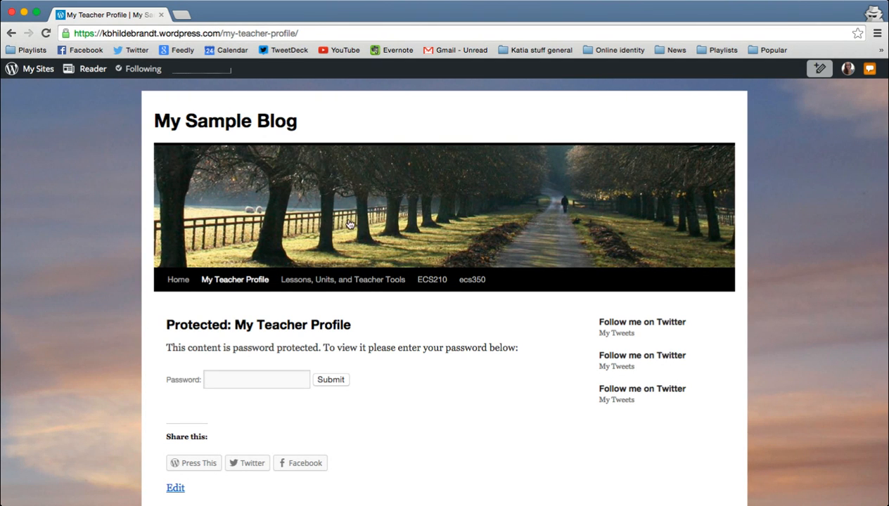
{"action": "mouse_move", "coordinate": [241, 210]}
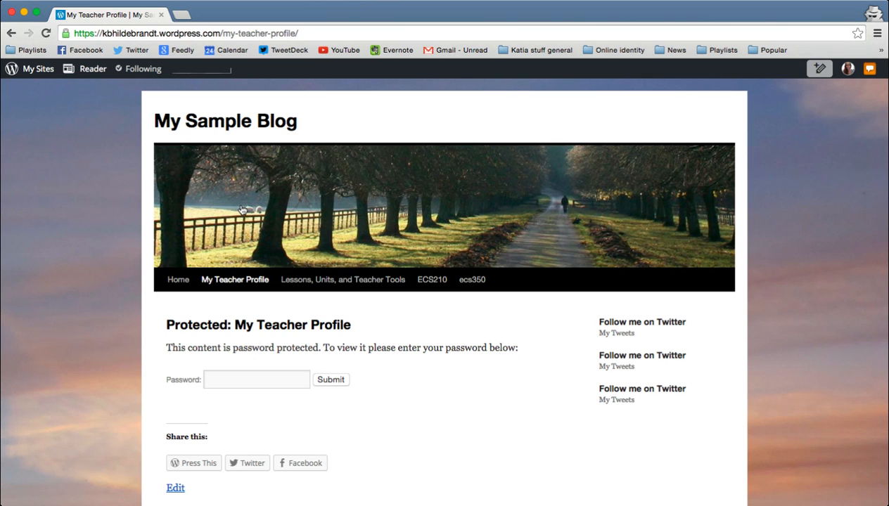
{"action": "mouse_move", "coordinate": [167, 324]}
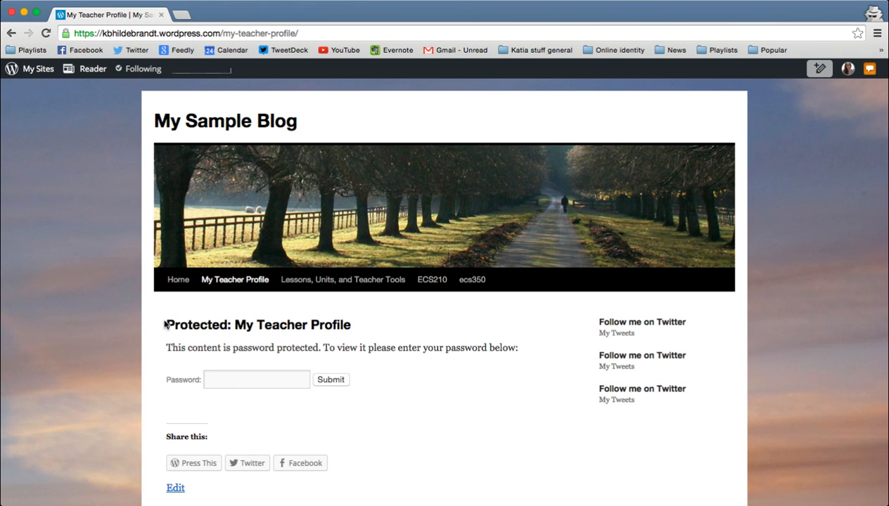
Return to the blog home page listing the cat posts
{"action": "left_click", "coordinate": [178, 279]}
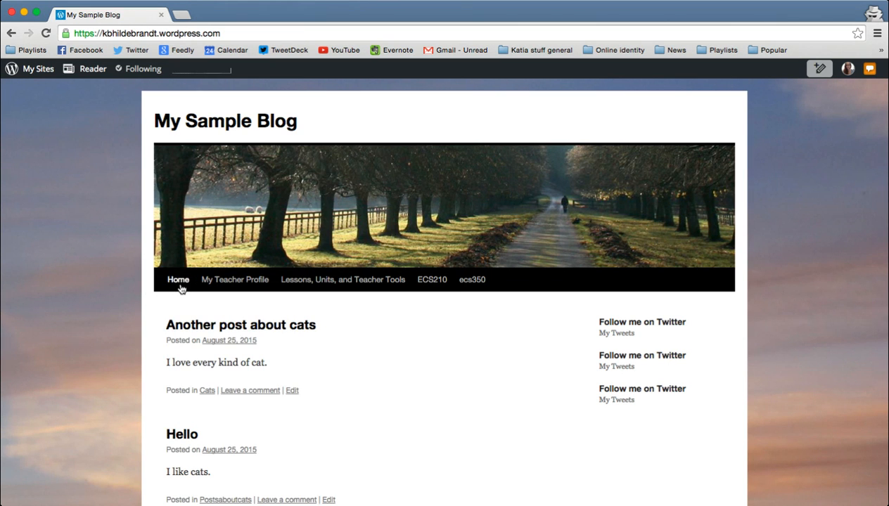
{"action": "mouse_move", "coordinate": [524, 288]}
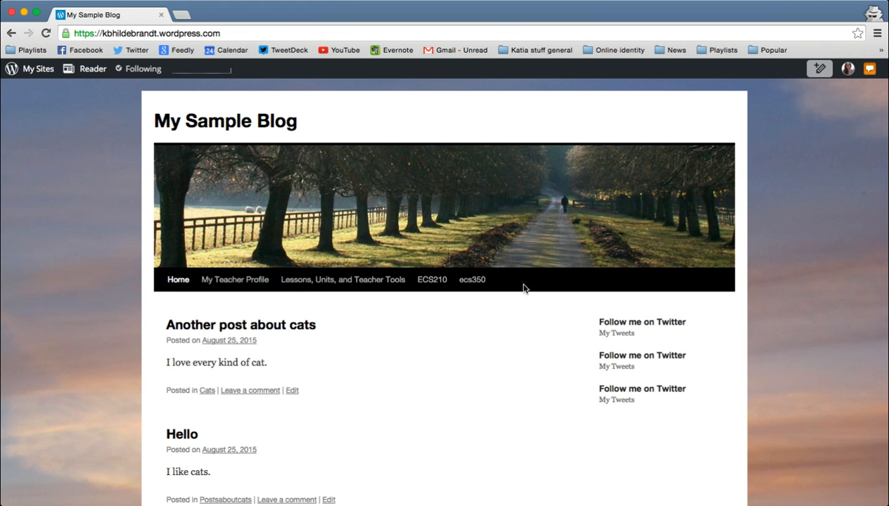
{"action": "mouse_move", "coordinate": [555, 304]}
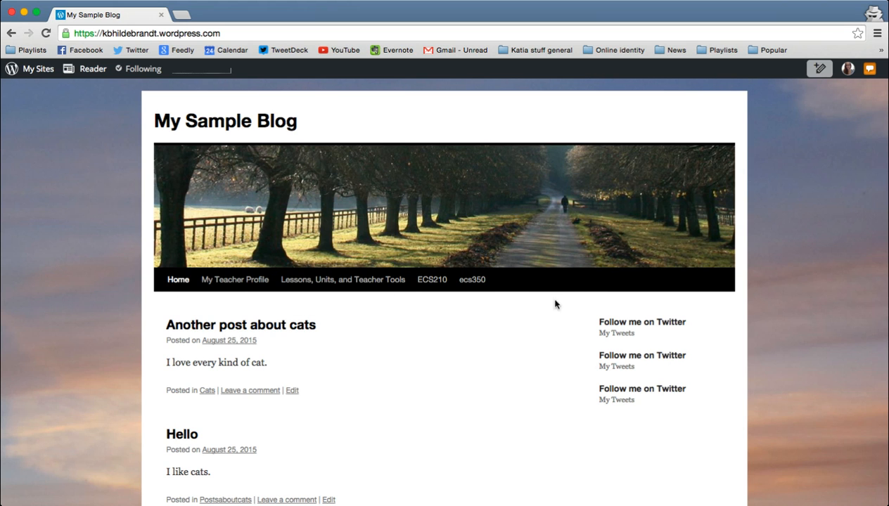
{"action": "mouse_move", "coordinate": [518, 272]}
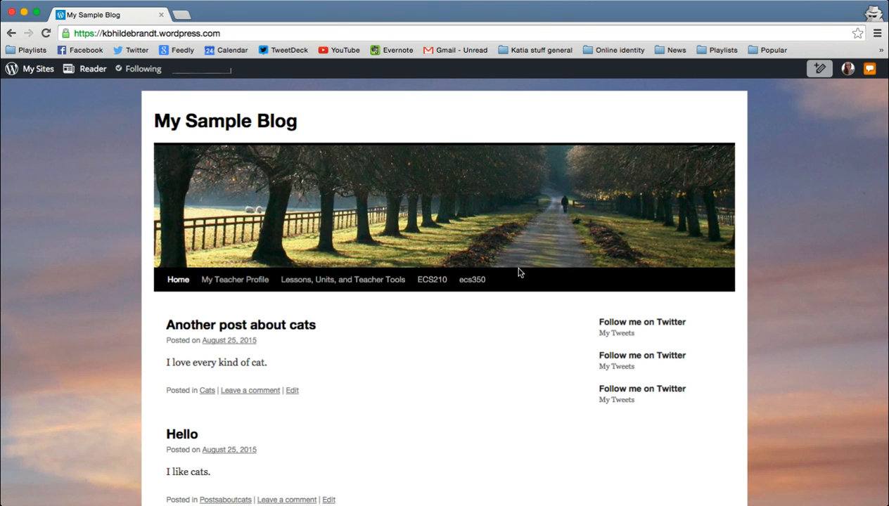
{"action": "mouse_move", "coordinate": [515, 275]}
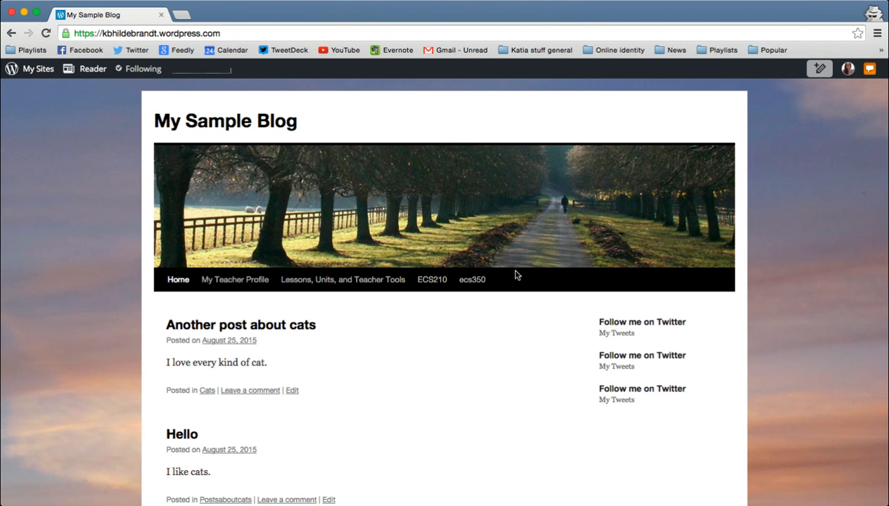
{"action": "mouse_move", "coordinate": [562, 264]}
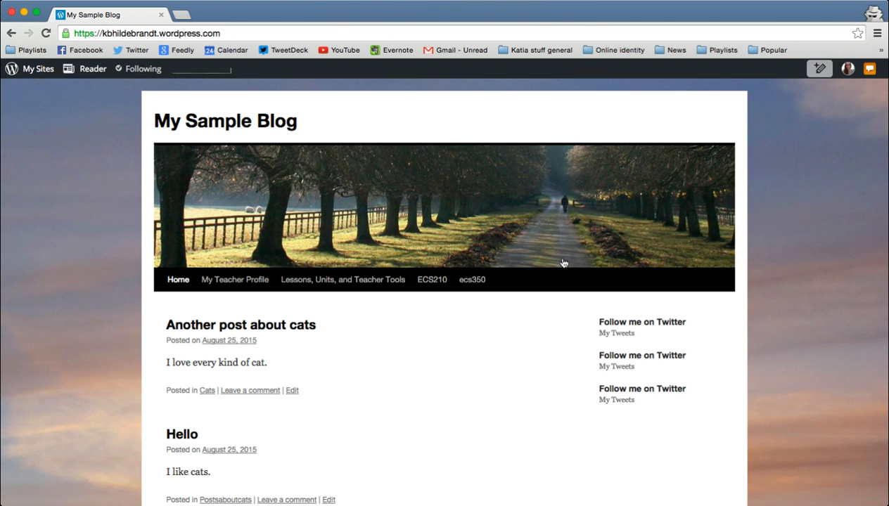
{"action": "mouse_move", "coordinate": [532, 283]}
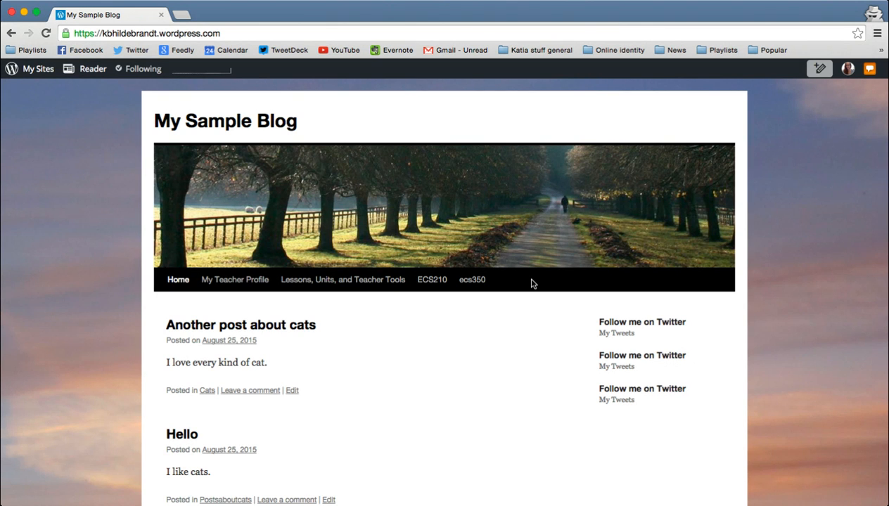
{"action": "mouse_move", "coordinate": [423, 344]}
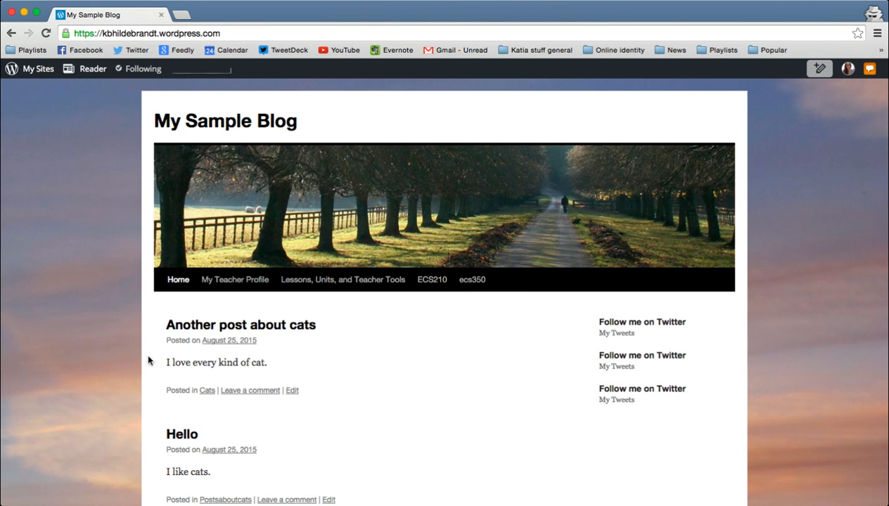
{"action": "mouse_move", "coordinate": [201, 411]}
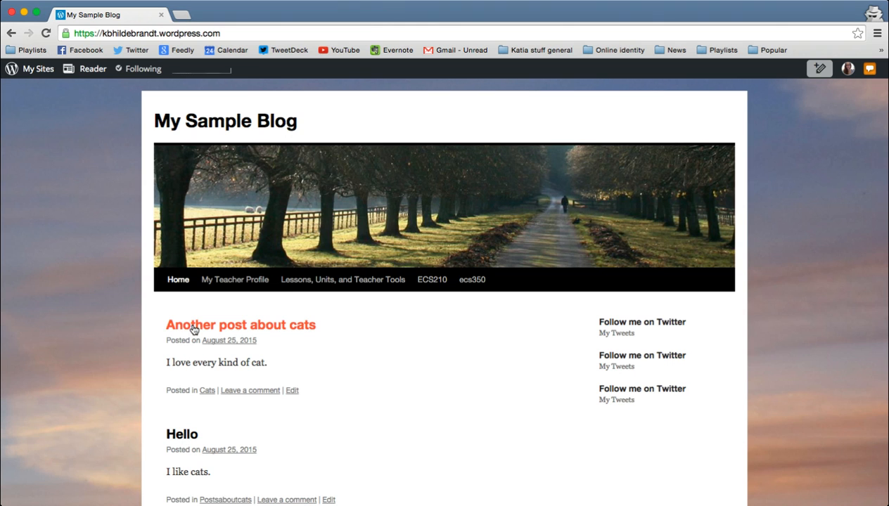
Open 'Another post about cats', then follow its Cats category link to the archive
{"action": "left_click", "coordinate": [240, 325]}
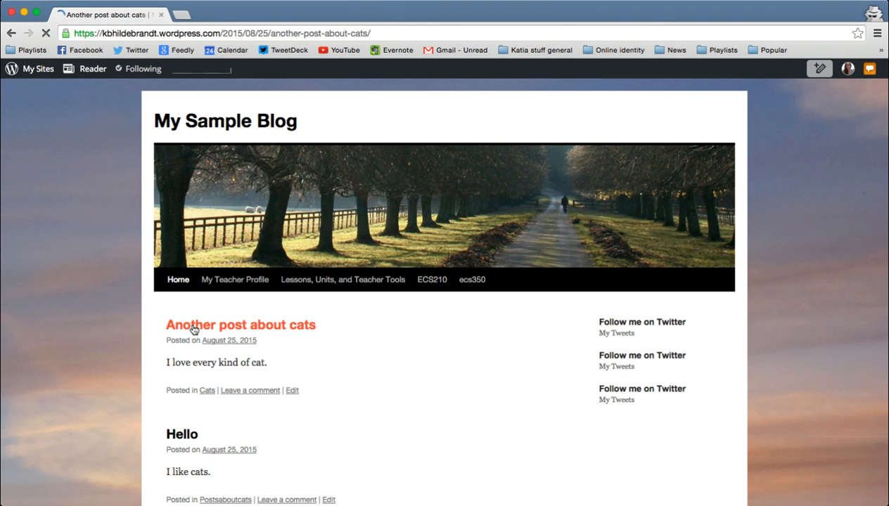
{"action": "left_click", "coordinate": [240, 324]}
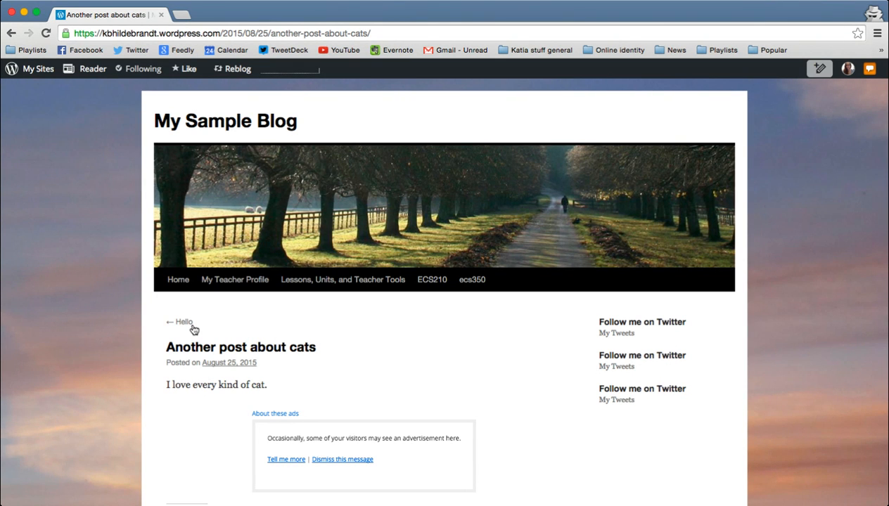
{"action": "scroll", "scroll_direction": "down", "scroll_amount": 3}
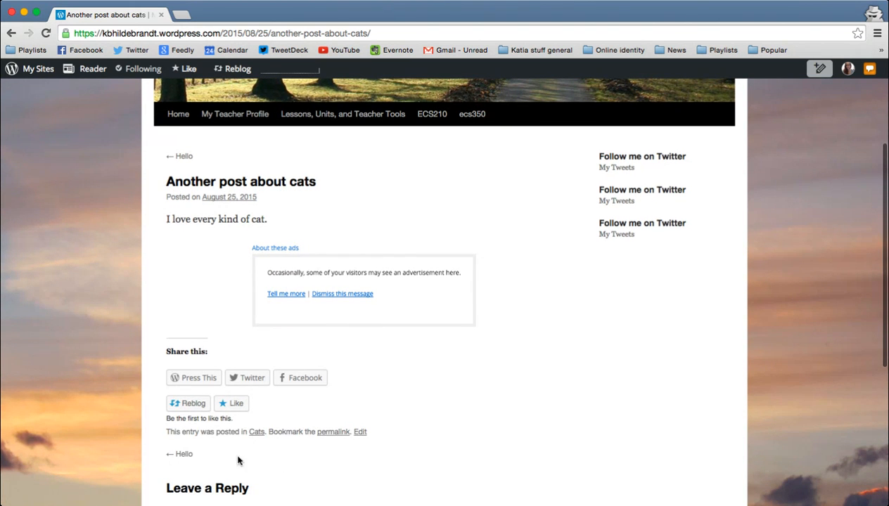
{"action": "mouse_move", "coordinate": [256, 435]}
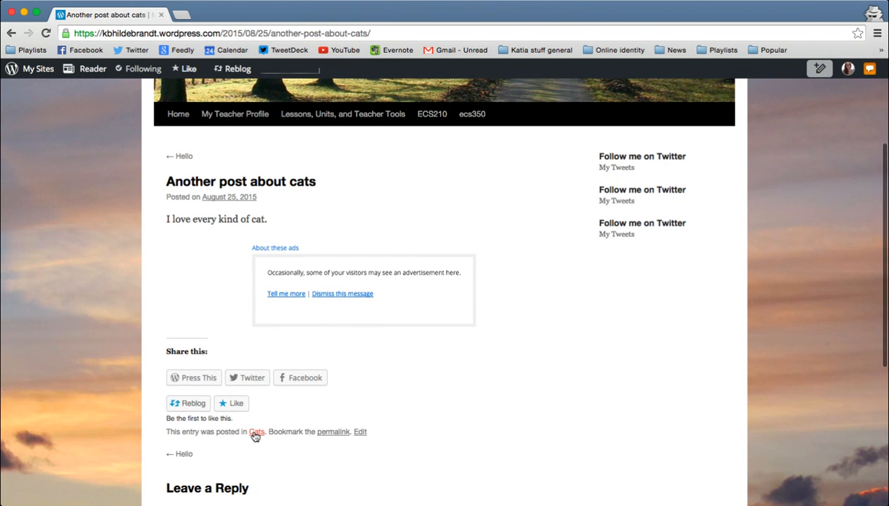
{"action": "left_click", "coordinate": [256, 432]}
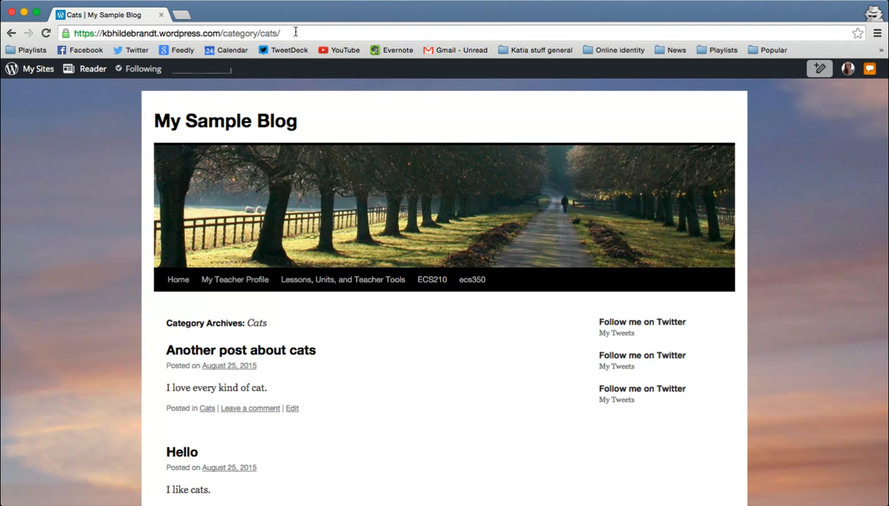
{"action": "mouse_move", "coordinate": [99, 107]}
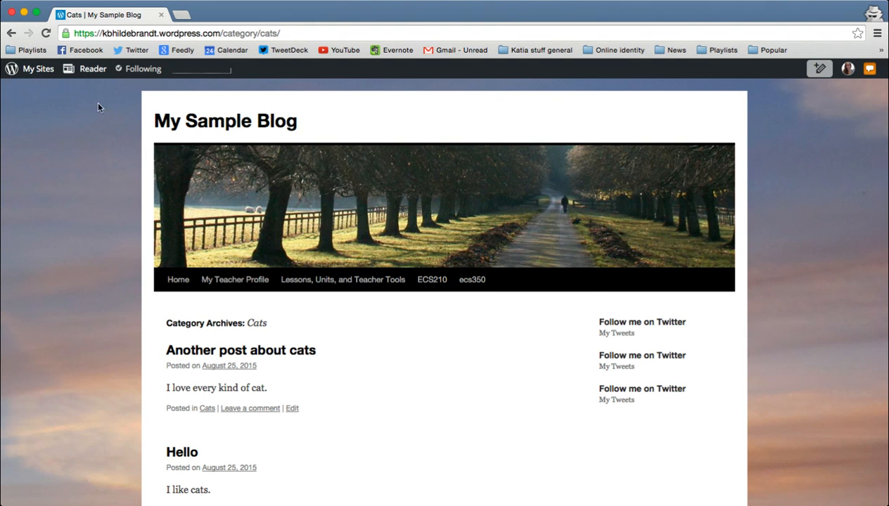
Go through My Sites and WP Admin to Appearance > Menus, showing Menu 1
{"action": "left_click", "coordinate": [38, 68]}
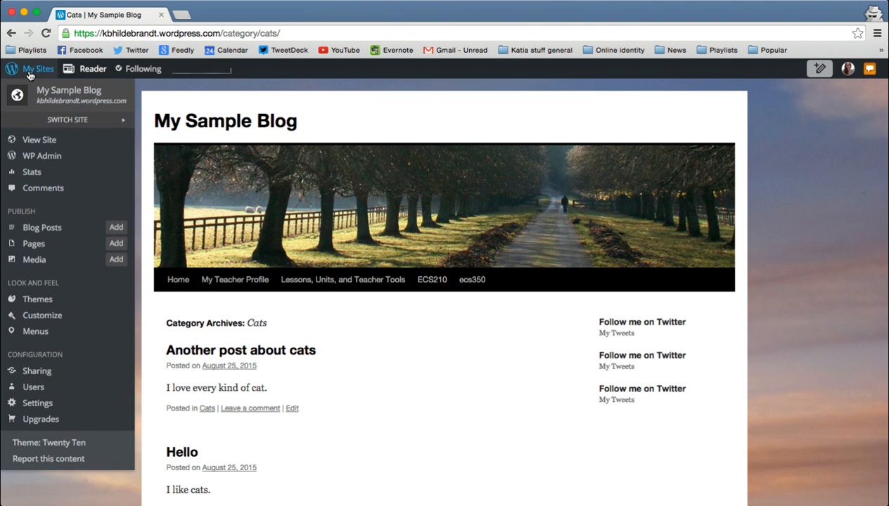
{"action": "left_click", "coordinate": [42, 156]}
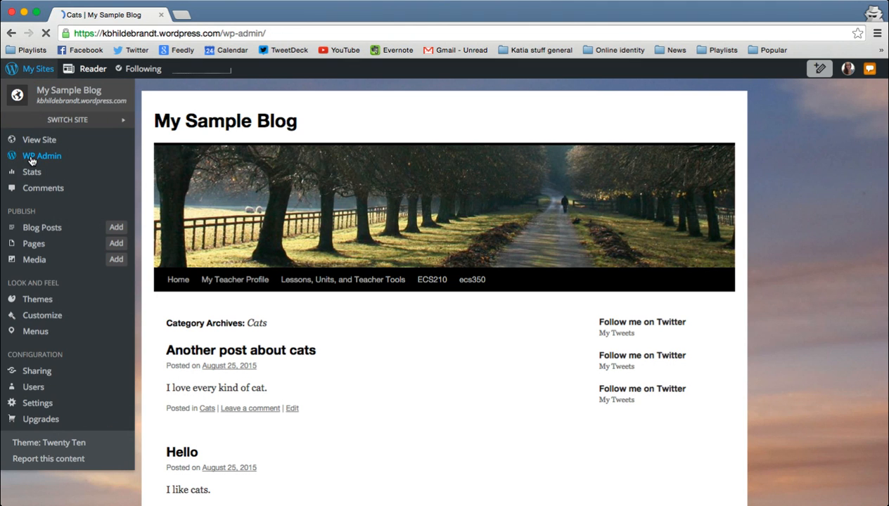
{"action": "left_click", "coordinate": [42, 155]}
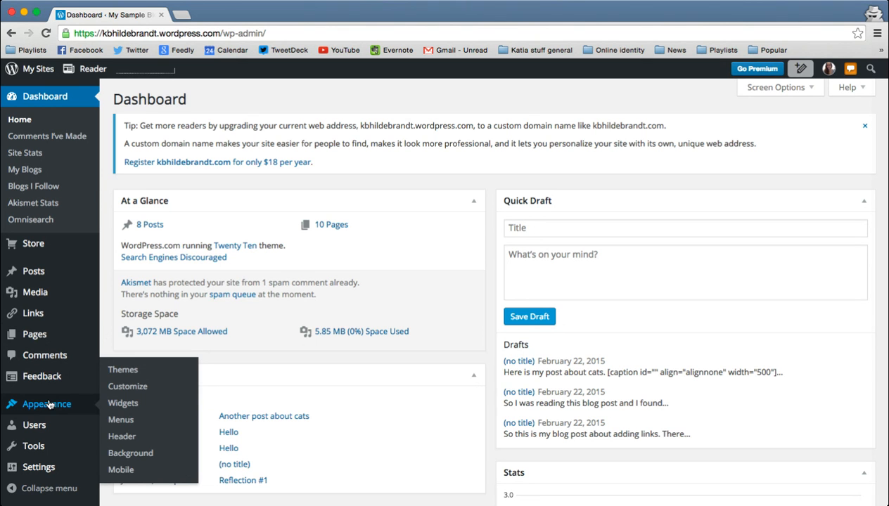
{"action": "mouse_move", "coordinate": [120, 420]}
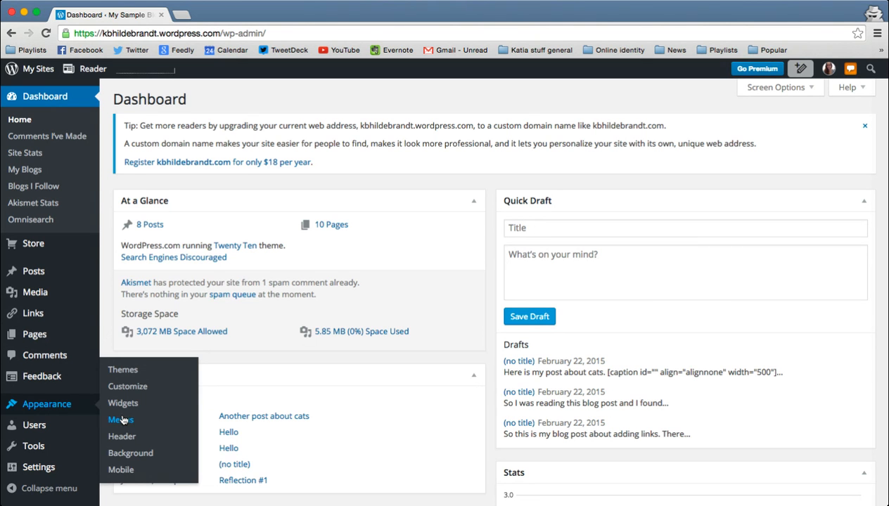
{"action": "left_click", "coordinate": [121, 419]}
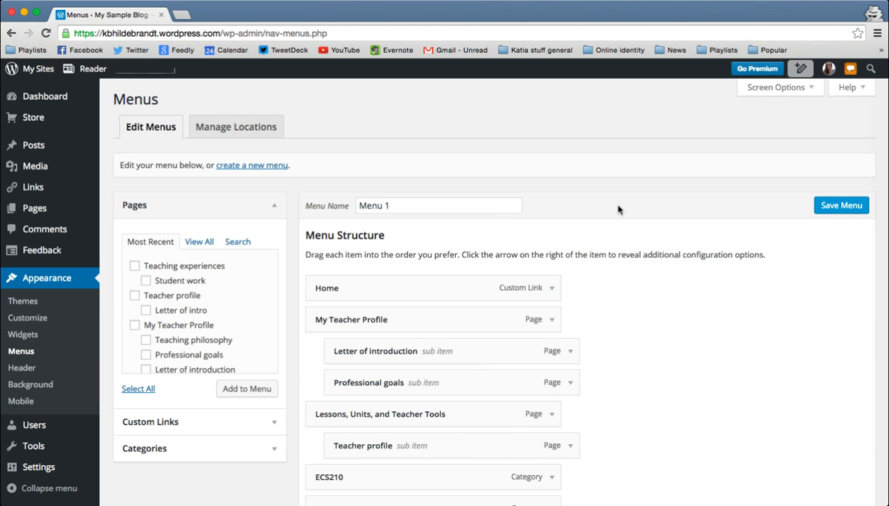
{"action": "mouse_move", "coordinate": [274, 172]}
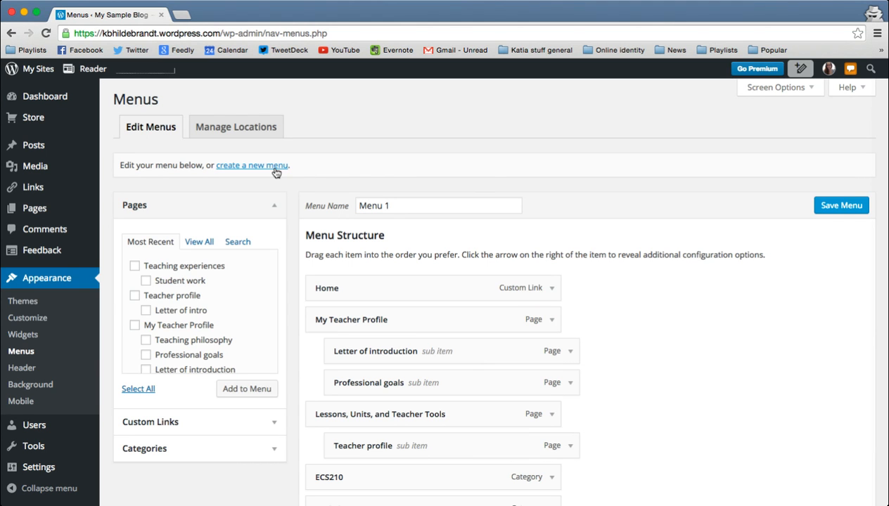
Create a new empty menu named 'Menu 2'
{"action": "left_click", "coordinate": [252, 165]}
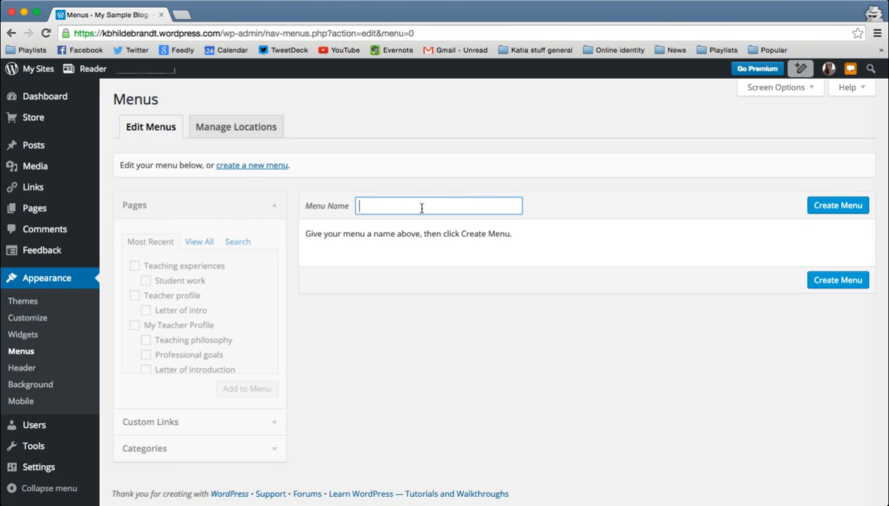
{"action": "type", "text": "Menu"}
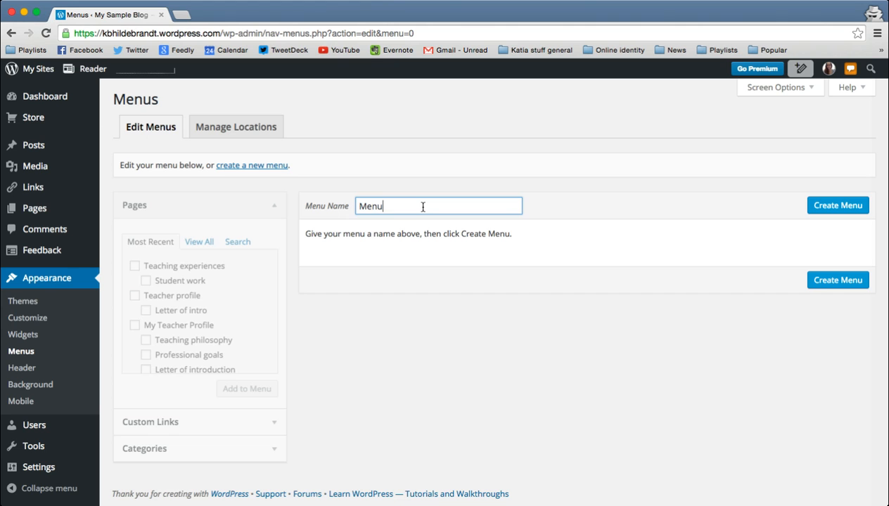
{"action": "type", "text": "2"}
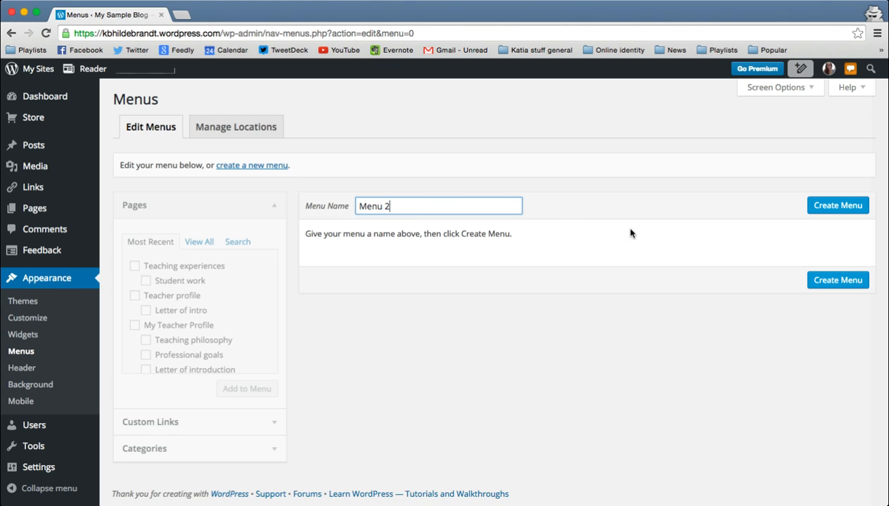
{"action": "left_click", "coordinate": [837, 279]}
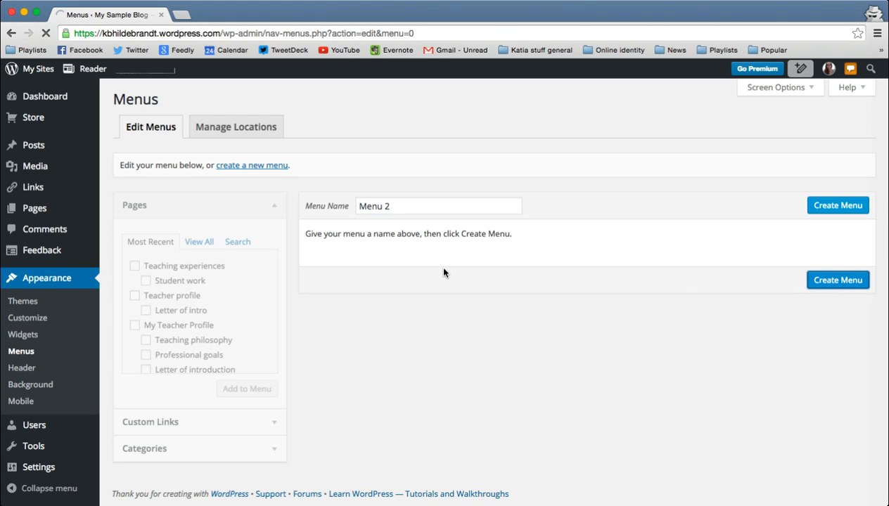
{"action": "left_click", "coordinate": [837, 205]}
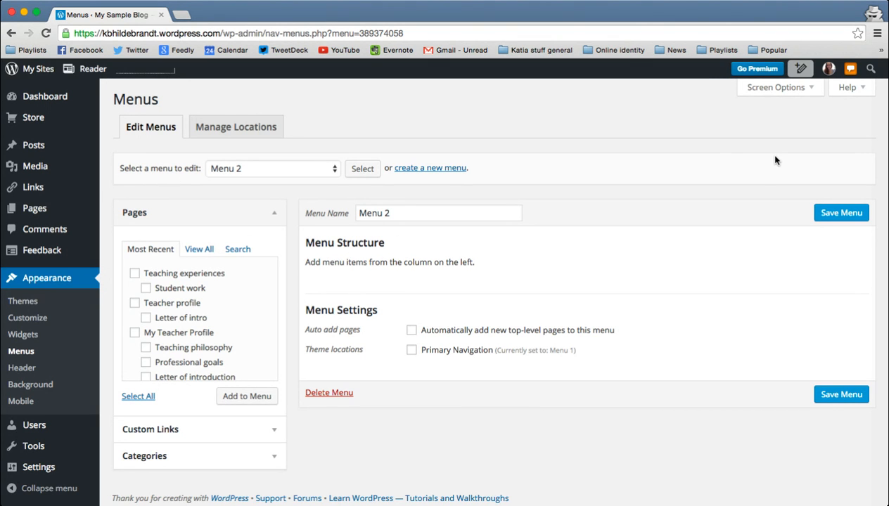
{"action": "mouse_move", "coordinate": [248, 296]}
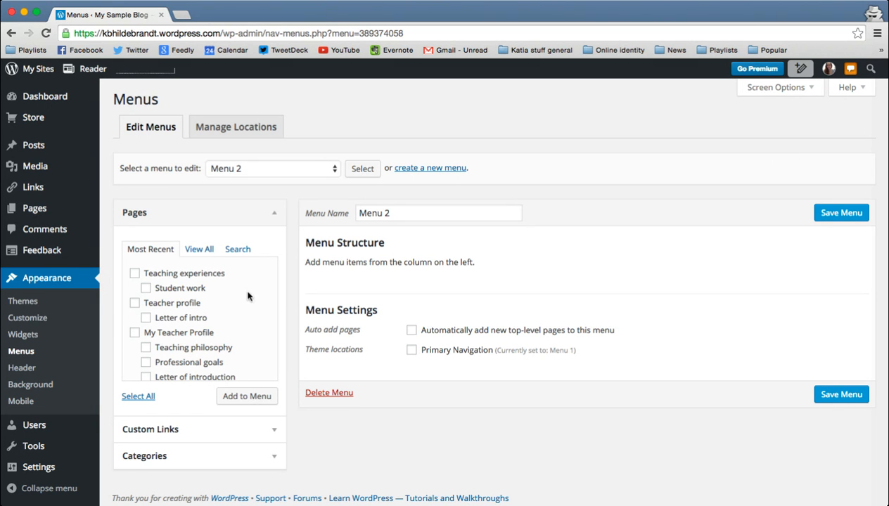
{"action": "mouse_move", "coordinate": [154, 297]}
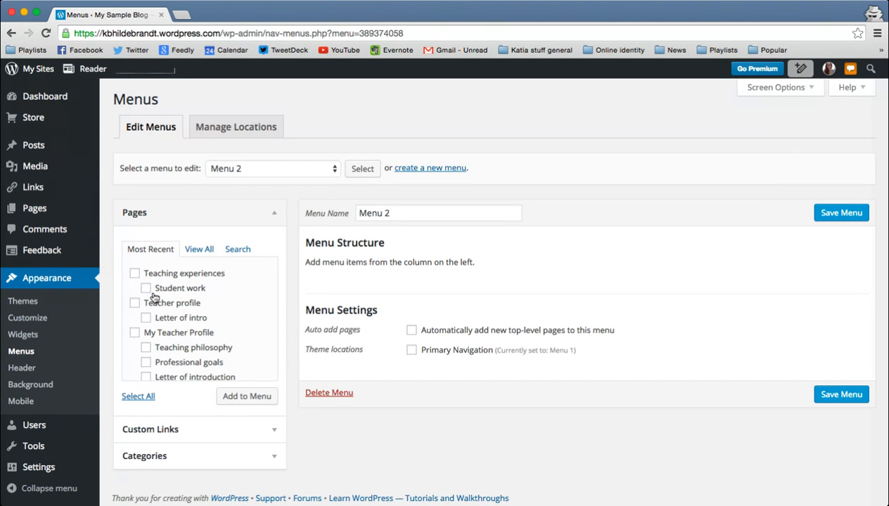
{"action": "mouse_move", "coordinate": [162, 244]}
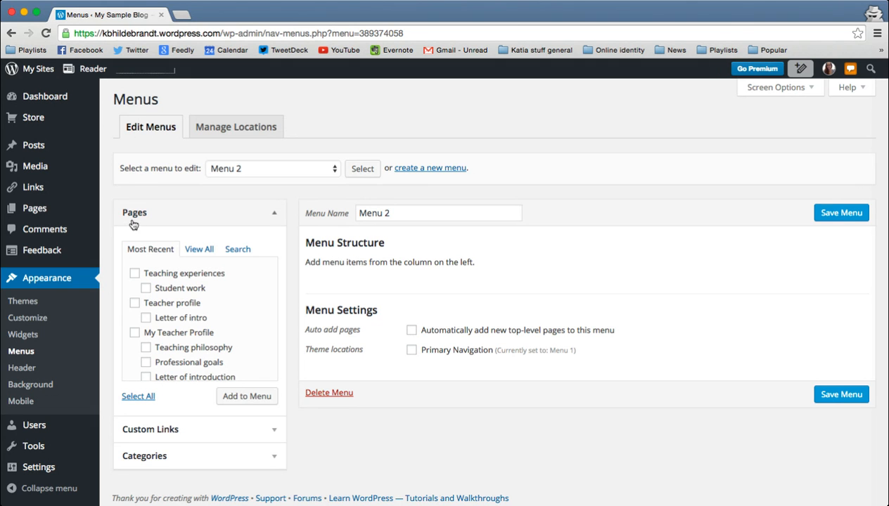
{"action": "mouse_move", "coordinate": [105, 328]}
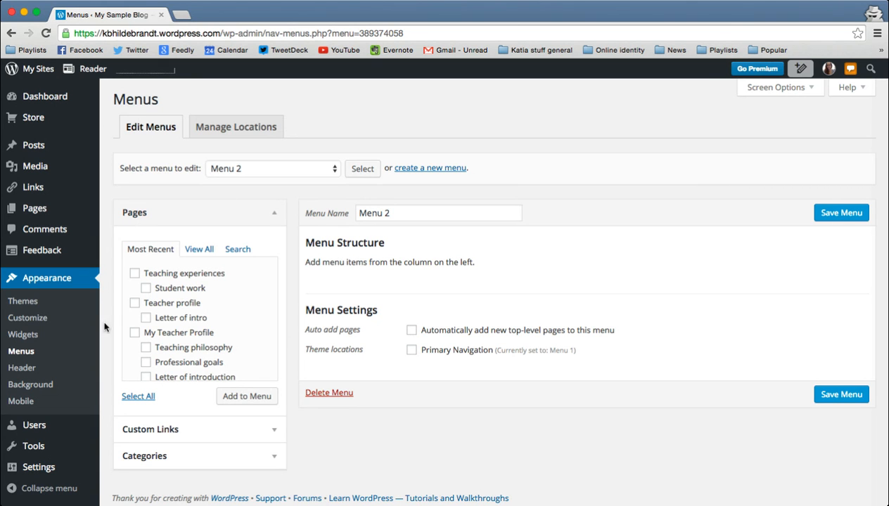
{"action": "mouse_move", "coordinate": [263, 297]}
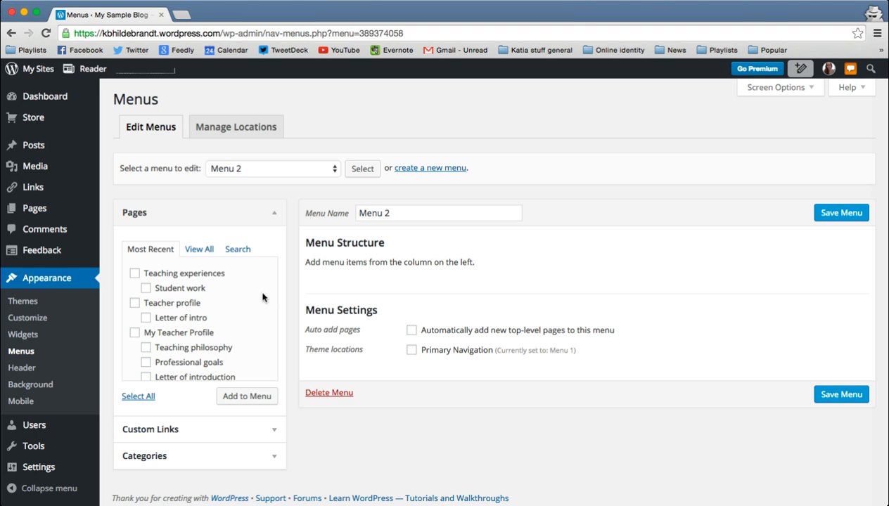
{"action": "mouse_move", "coordinate": [135, 271]}
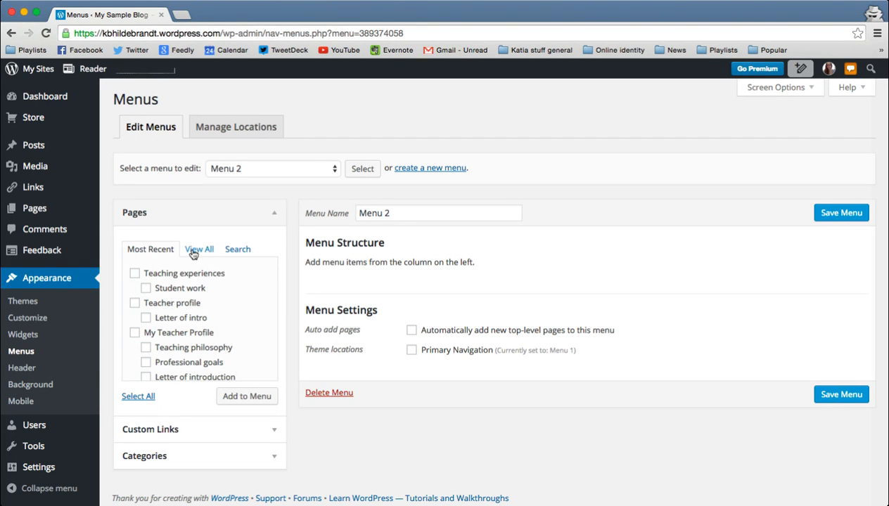
Add Home, Teacher profile, Letter of intro, Teaching experiences and Student work pages to Menu 2
{"action": "left_click", "coordinate": [199, 249]}
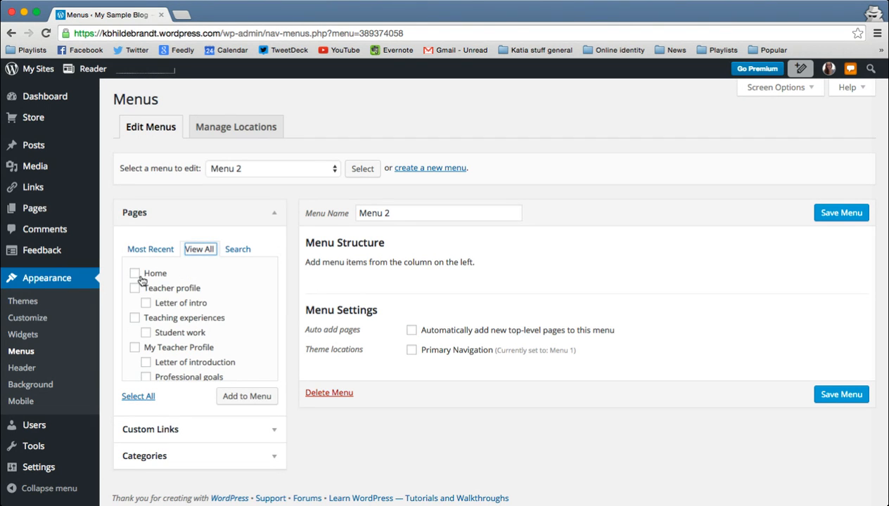
{"action": "left_click", "coordinate": [146, 303]}
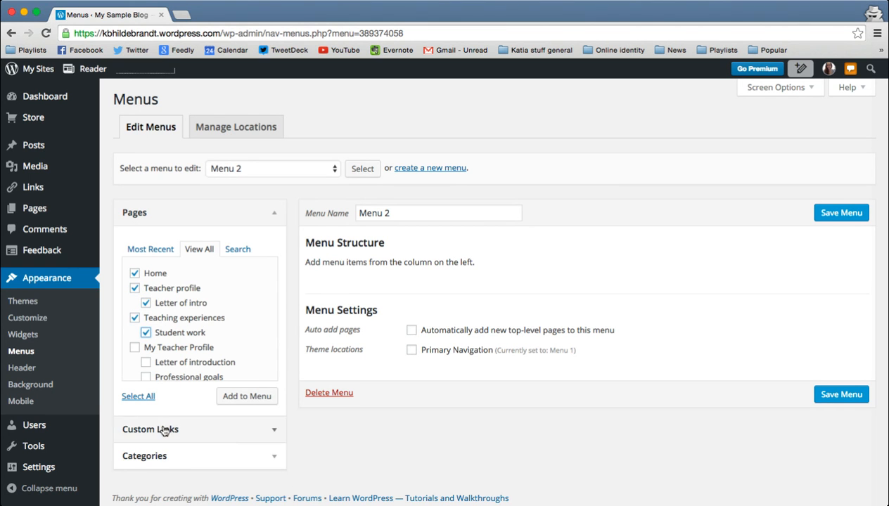
{"action": "left_click", "coordinate": [247, 396]}
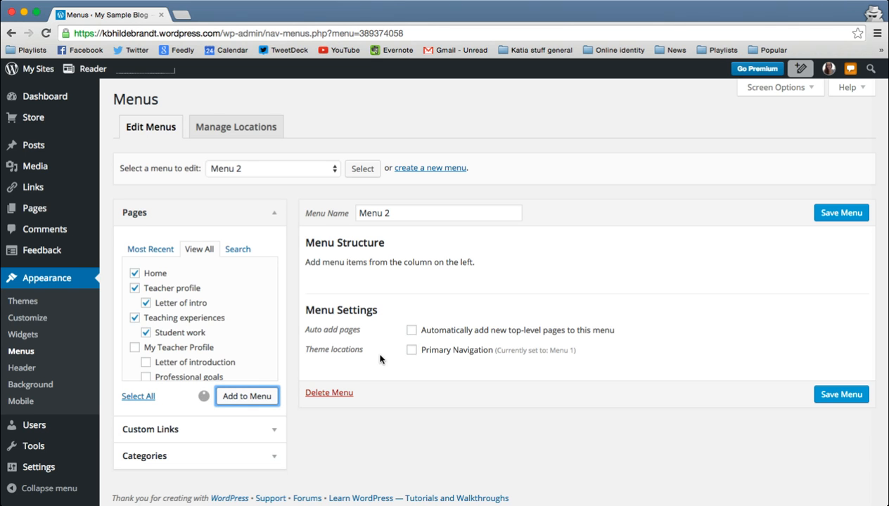
{"action": "left_click", "coordinate": [247, 396]}
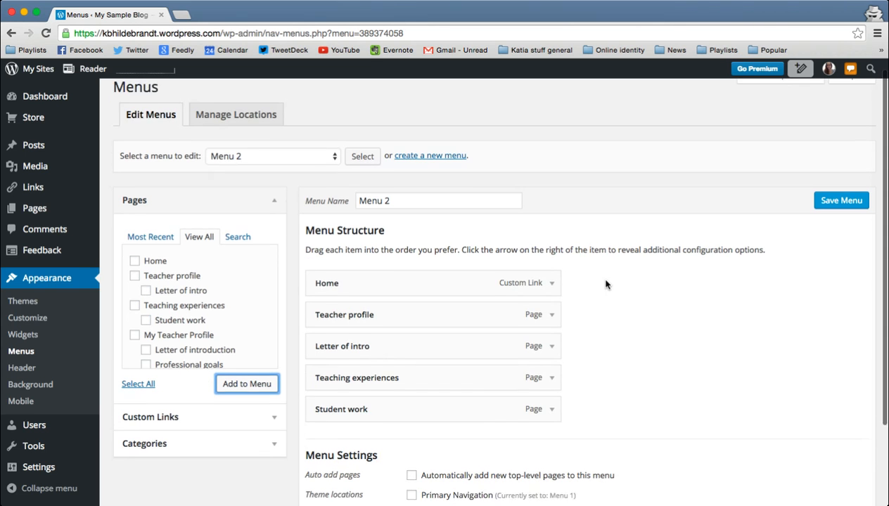
Indent Student work under Teaching experiences and Letter of intro under Teacher profile
{"action": "scroll", "scroll_direction": "down", "scroll_amount": 3}
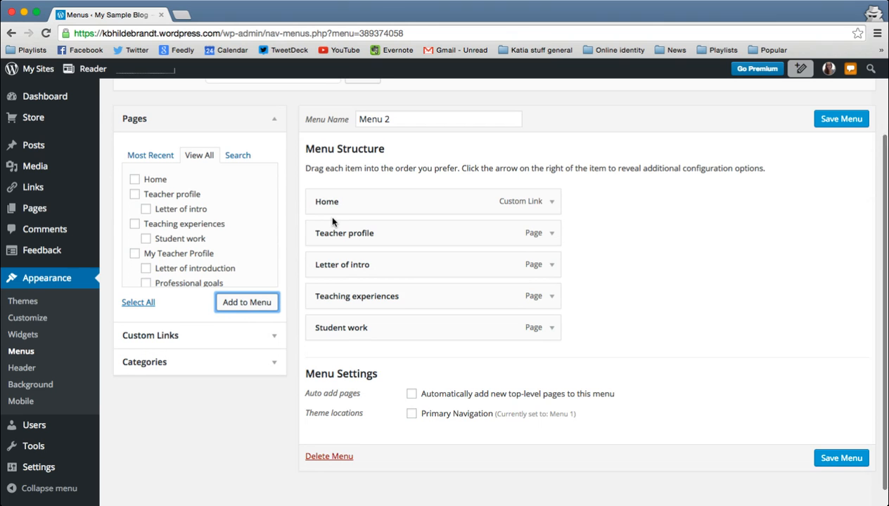
{"action": "mouse_move", "coordinate": [355, 268]}
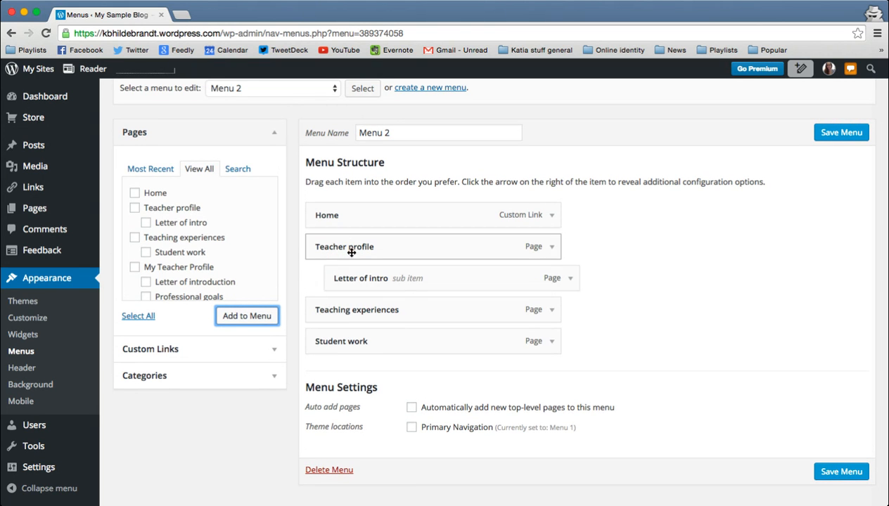
{"action": "left_click_drag", "start_coordinate": [341, 341], "coordinate": [366, 343]}
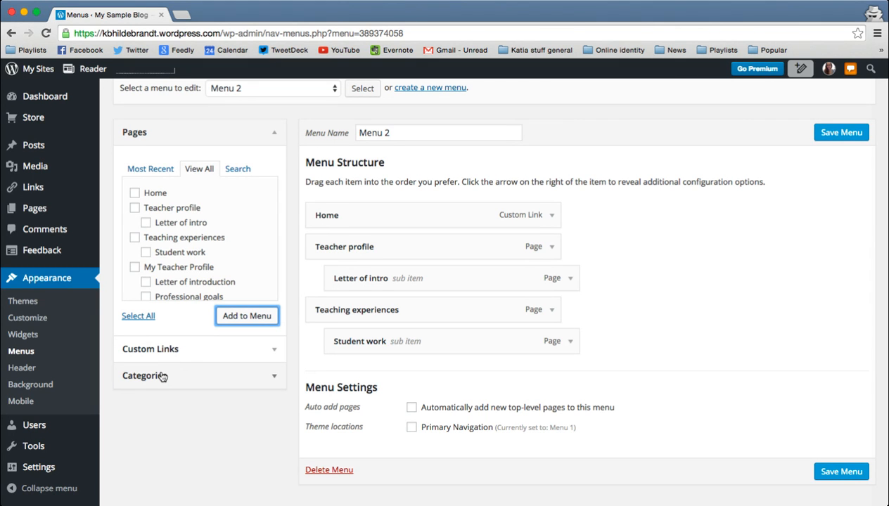
Add the Cats category as the last top-level item of Menu 2
{"action": "left_click", "coordinate": [144, 375]}
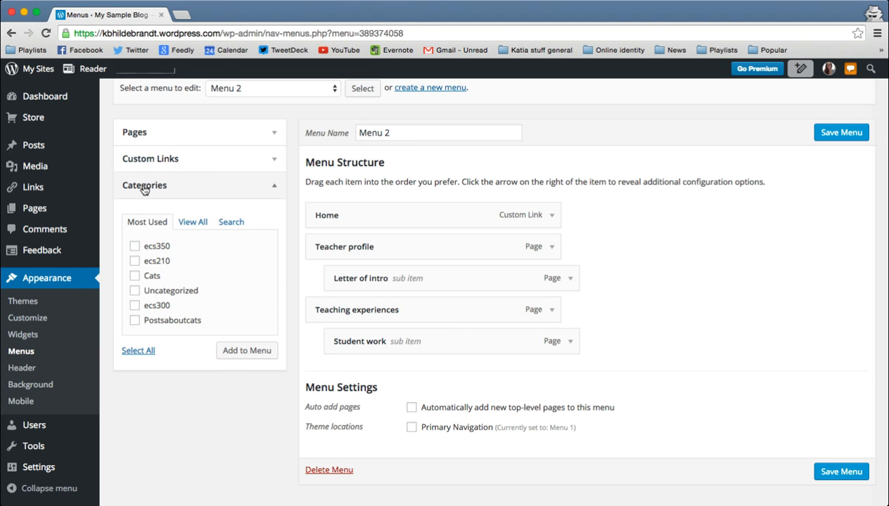
{"action": "mouse_move", "coordinate": [158, 190]}
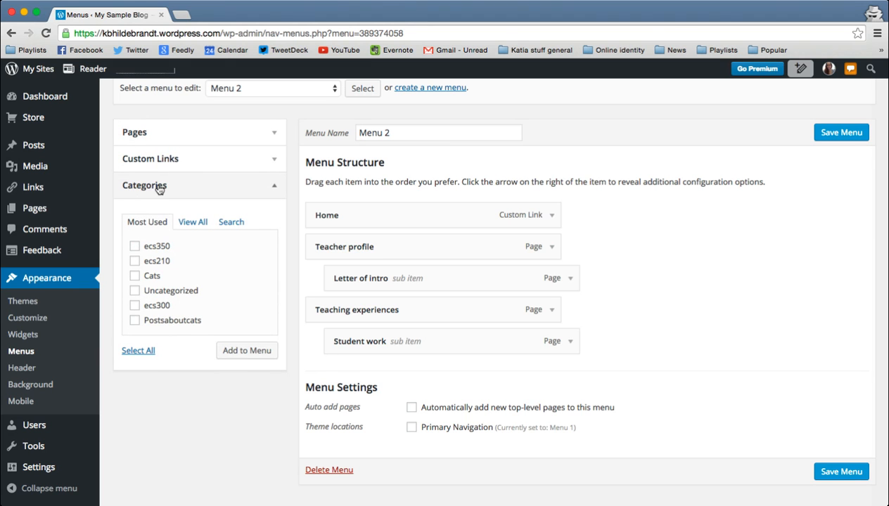
{"action": "mouse_move", "coordinate": [189, 226]}
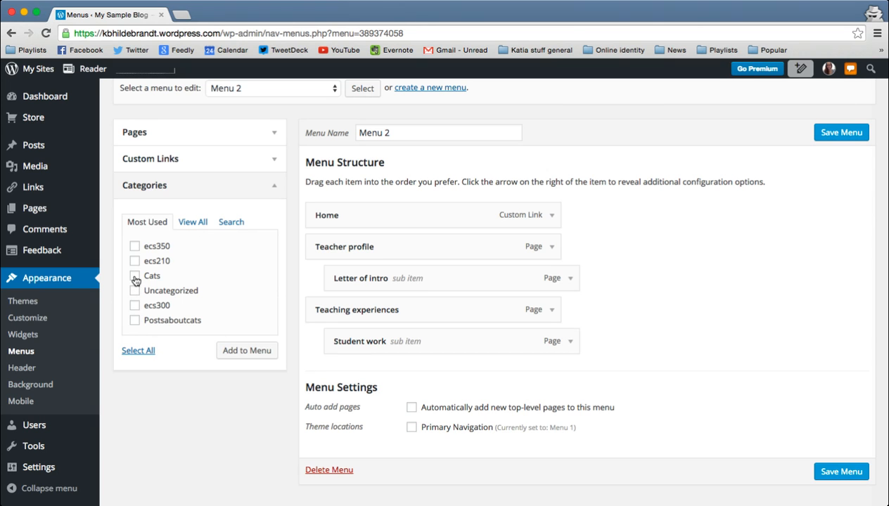
{"action": "left_click", "coordinate": [135, 276]}
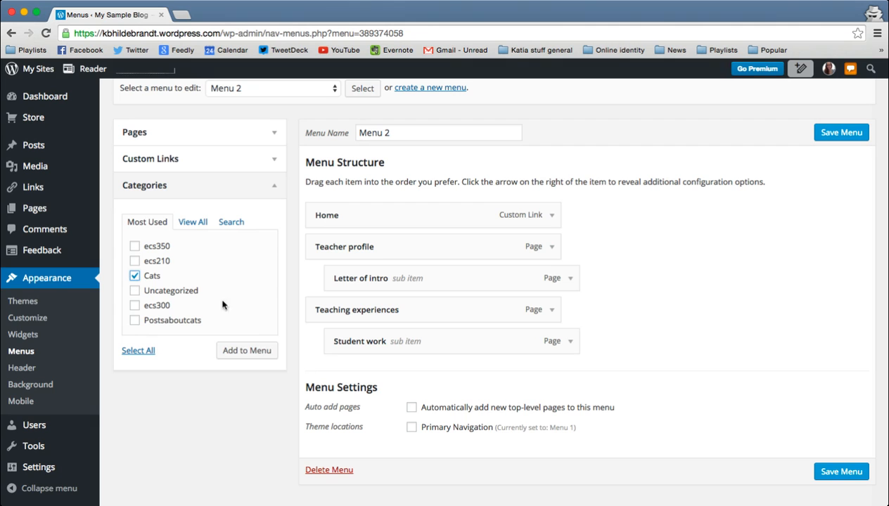
{"action": "left_click", "coordinate": [246, 350]}
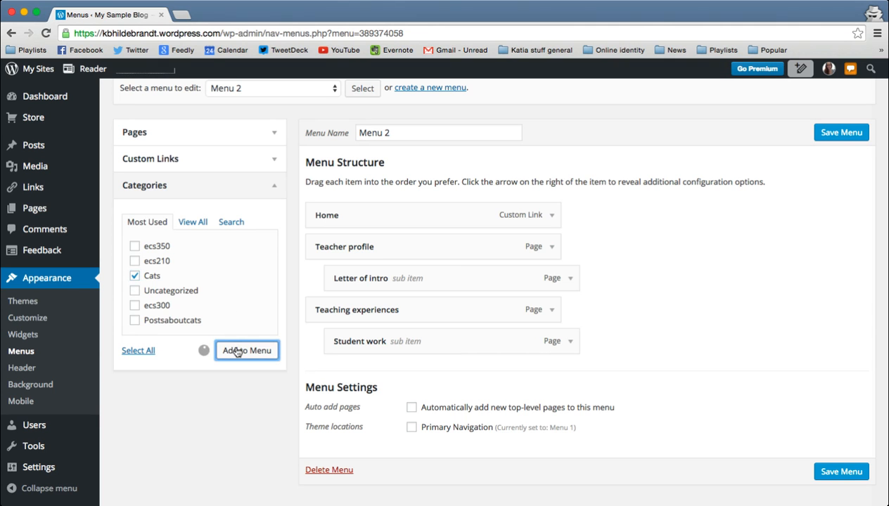
{"action": "left_click", "coordinate": [247, 350]}
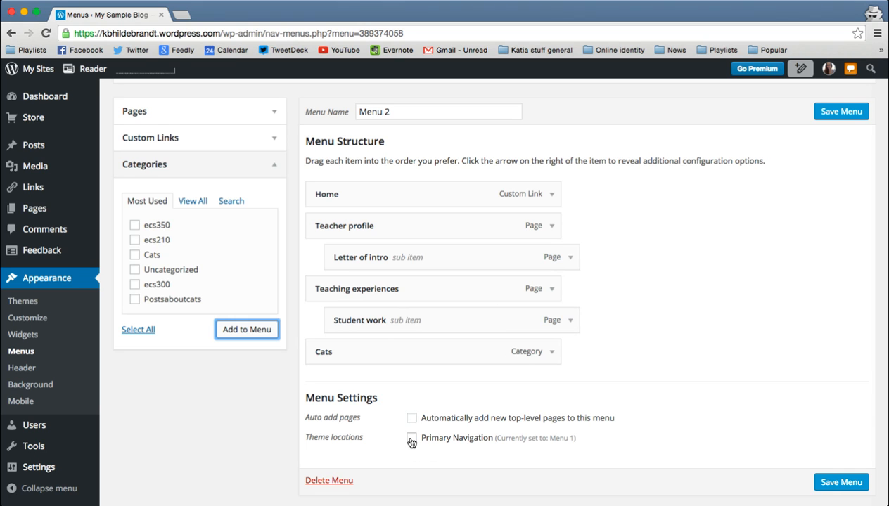
Assign Menu 2 to the Primary Navigation location and save it
{"action": "left_click", "coordinate": [411, 438]}
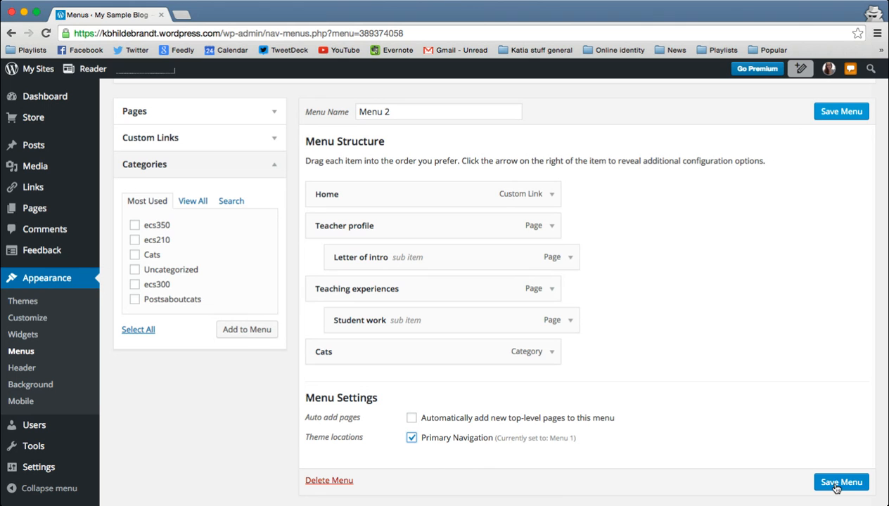
{"action": "left_click", "coordinate": [840, 483]}
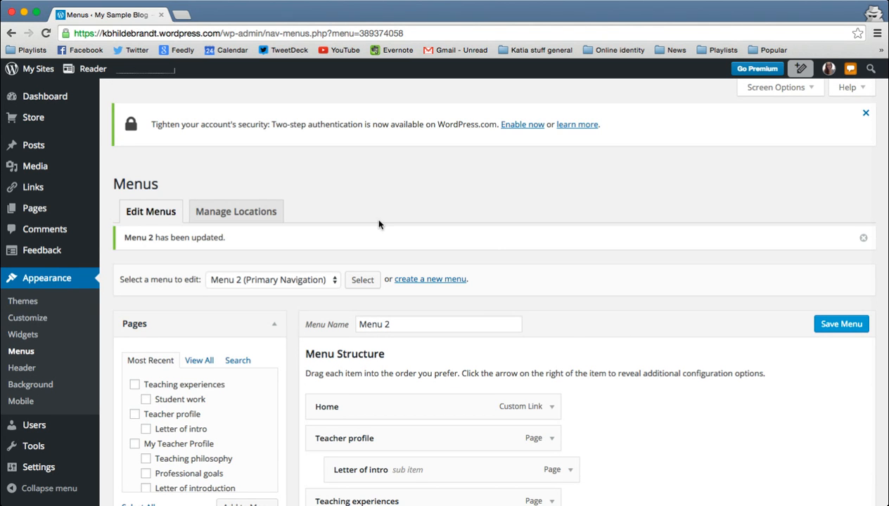
{"action": "mouse_move", "coordinate": [33, 117]}
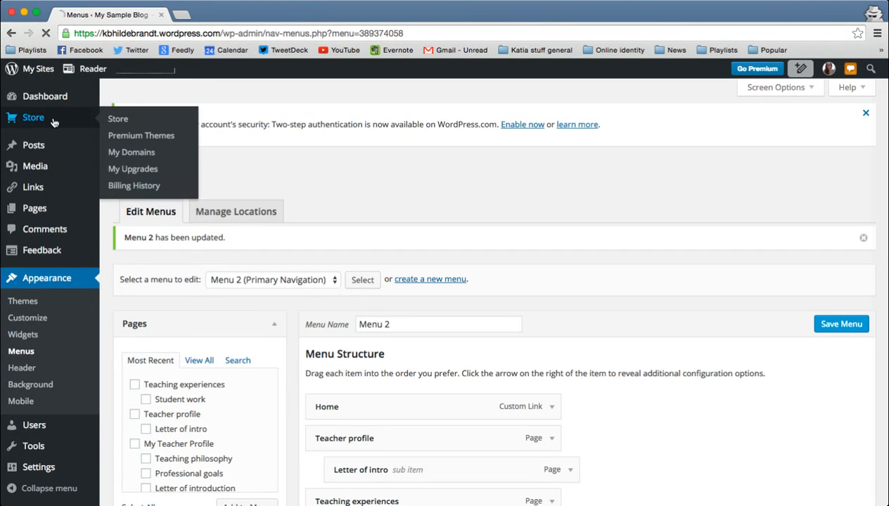
View the live blog with Menu 2's navigation and open Cats from it
{"action": "left_click", "coordinate": [36, 69]}
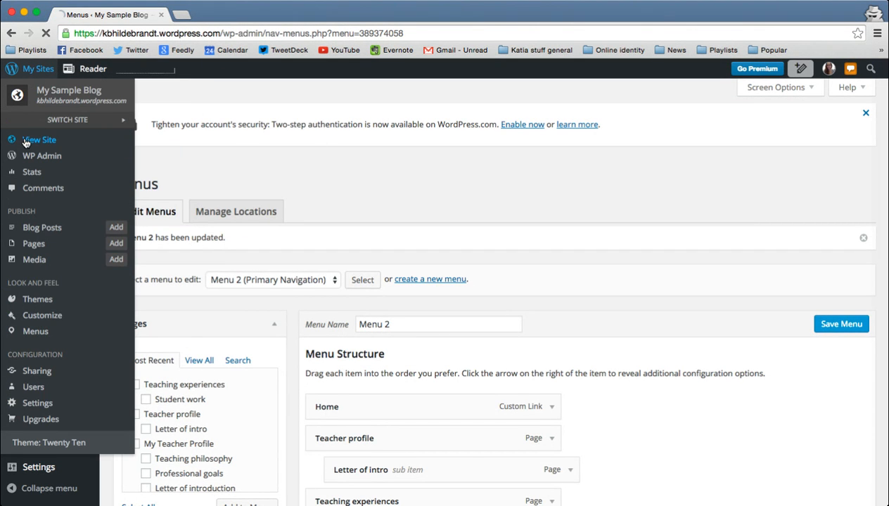
{"action": "left_click", "coordinate": [39, 139]}
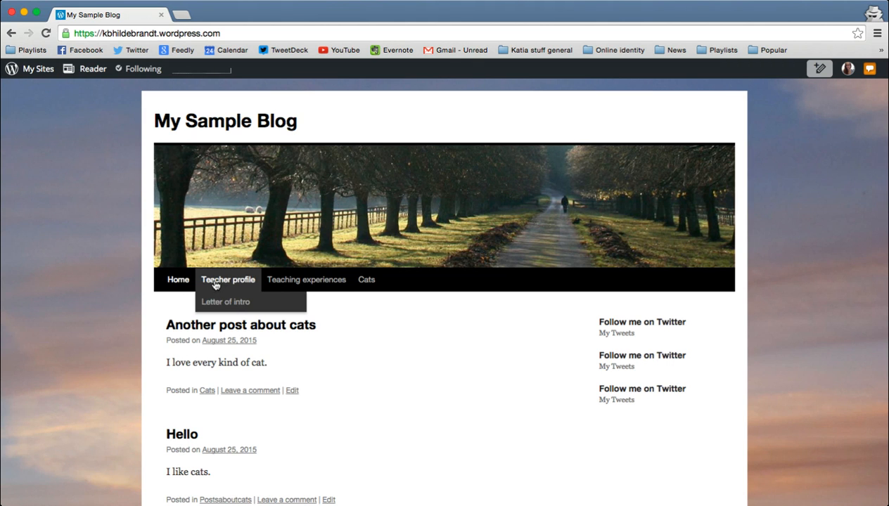
{"action": "mouse_move", "coordinate": [306, 279]}
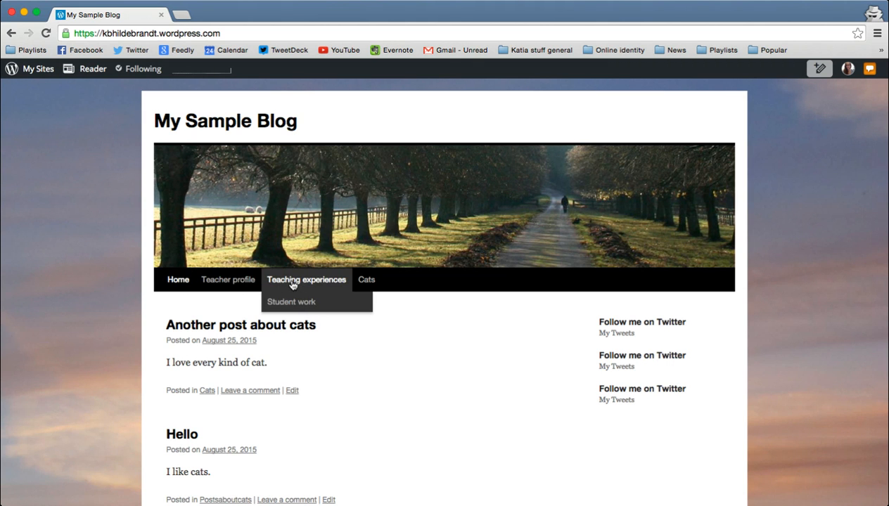
{"action": "left_click", "coordinate": [366, 280]}
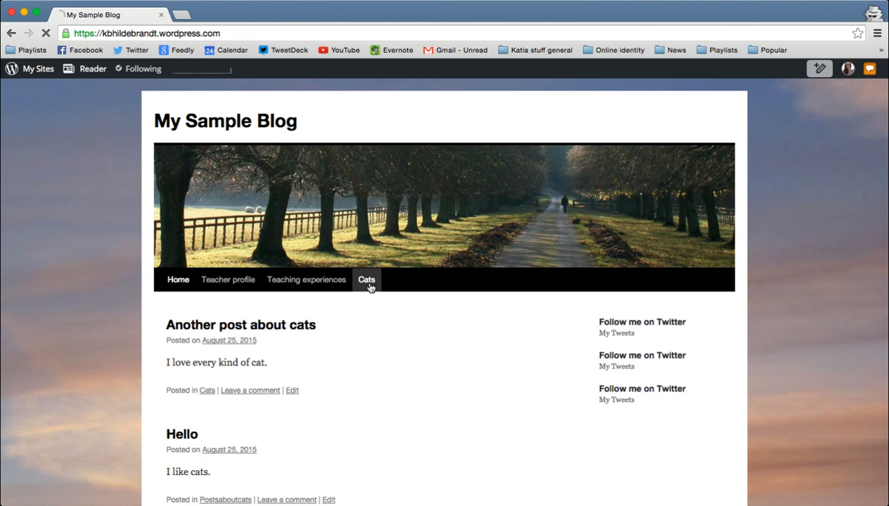
Open the Cats category archive from the menu bar and scroll through both cat posts
{"action": "left_click", "coordinate": [365, 279]}
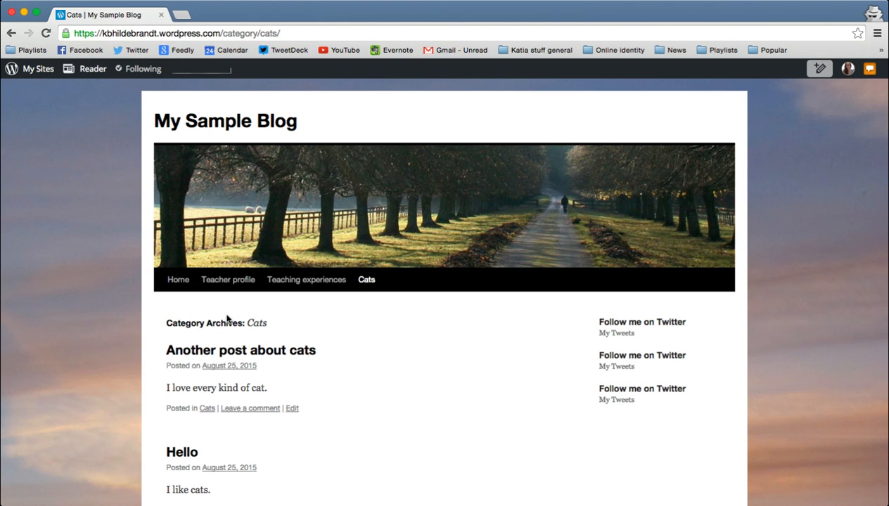
{"action": "mouse_move", "coordinate": [255, 322]}
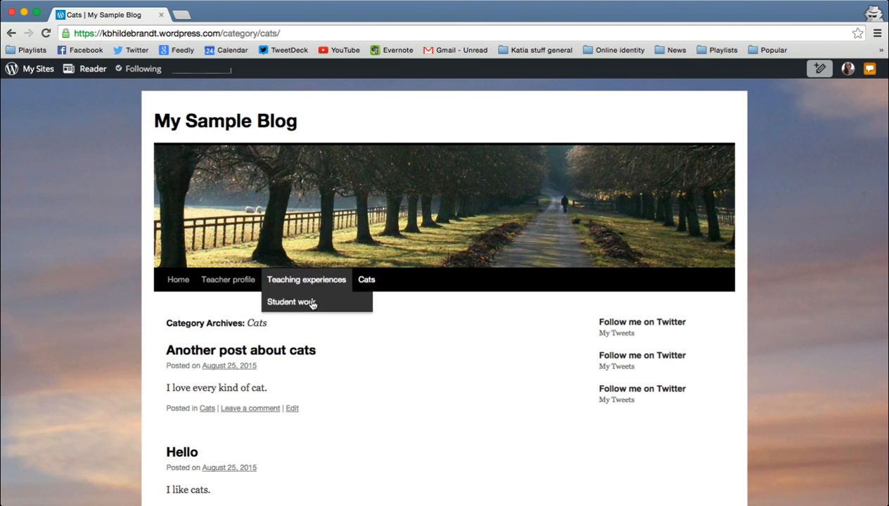
{"action": "mouse_move", "coordinate": [267, 362]}
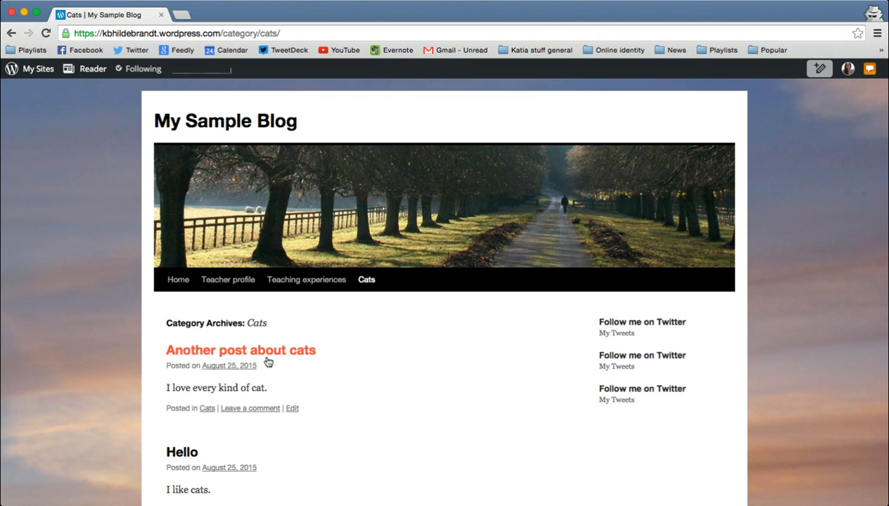
{"action": "mouse_move", "coordinate": [187, 403]}
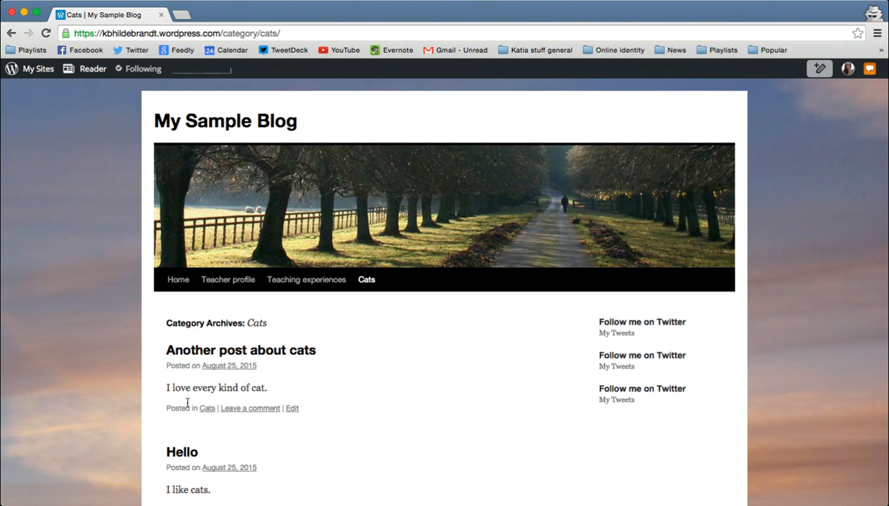
{"action": "mouse_move", "coordinate": [255, 384]}
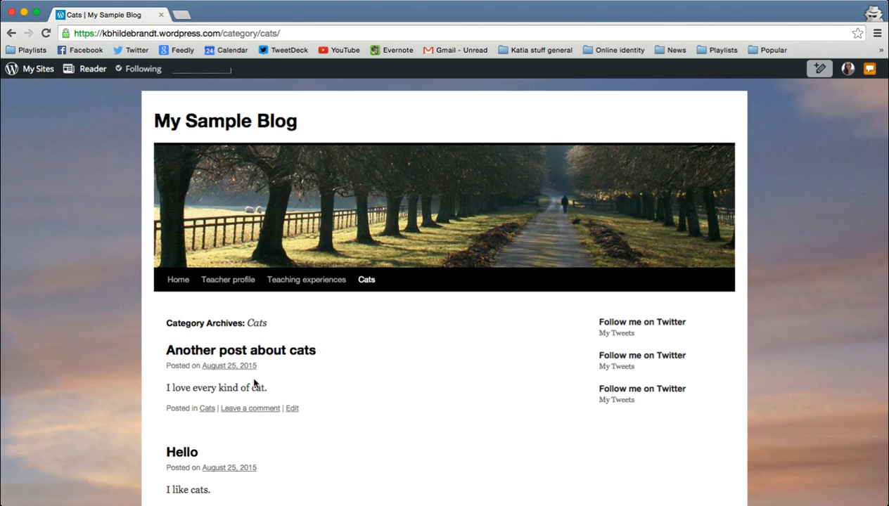
{"action": "scroll", "scroll_direction": "down", "scroll_amount": 3}
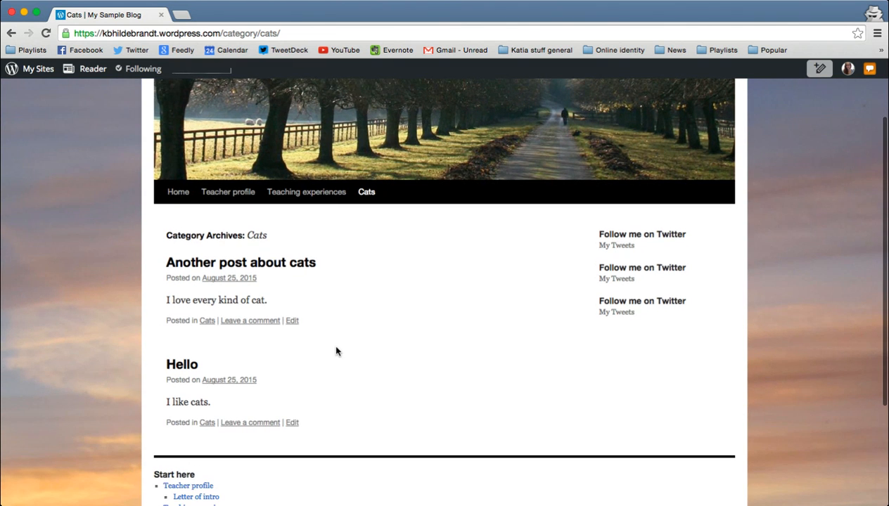
{"action": "mouse_move", "coordinate": [317, 344]}
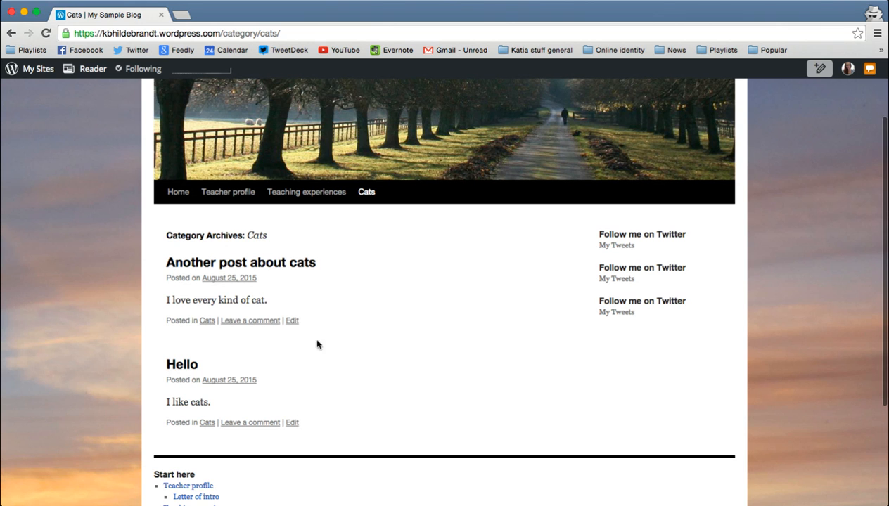
{"action": "mouse_move", "coordinate": [301, 235]}
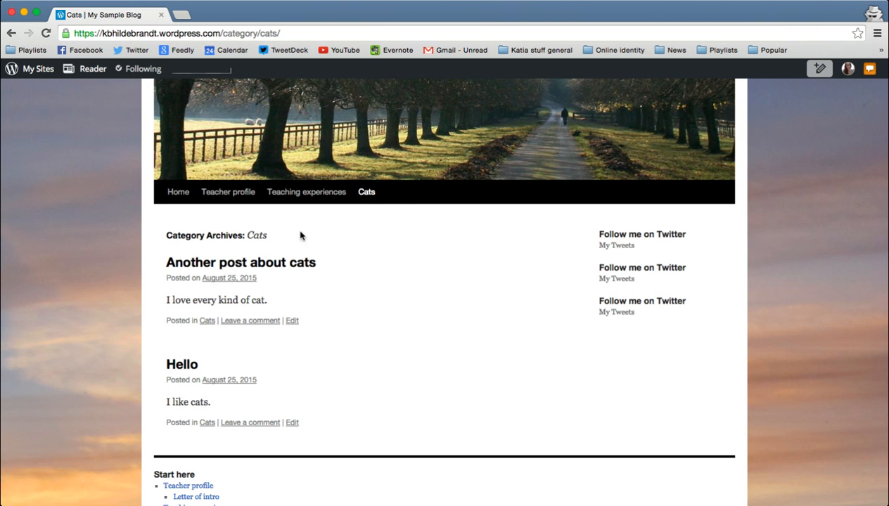
{"action": "mouse_move", "coordinate": [401, 207]}
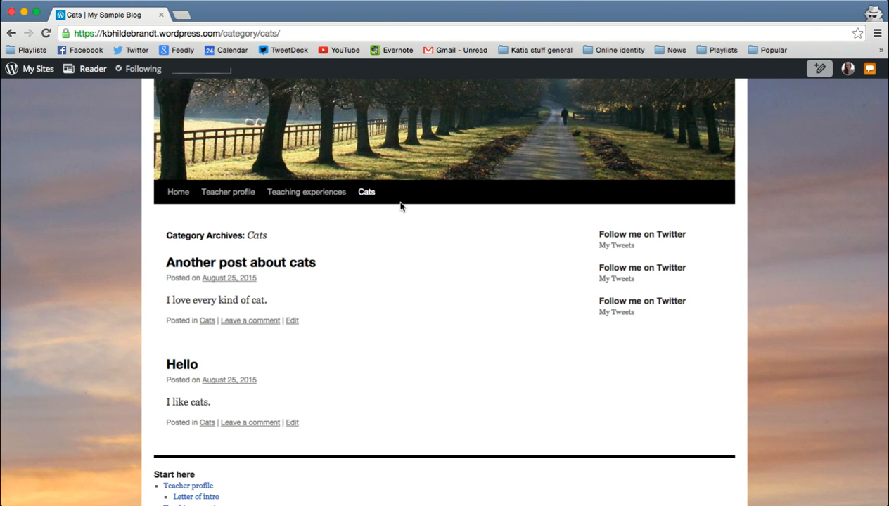
{"action": "mouse_move", "coordinate": [335, 251]}
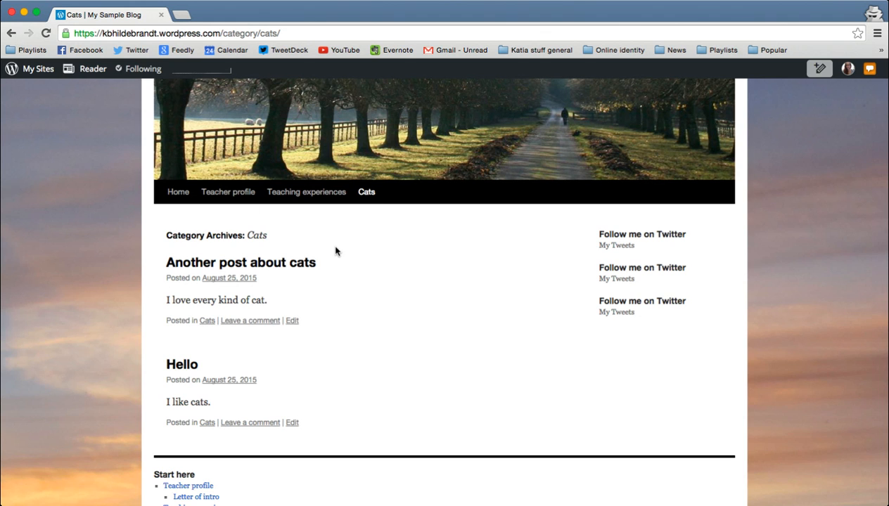